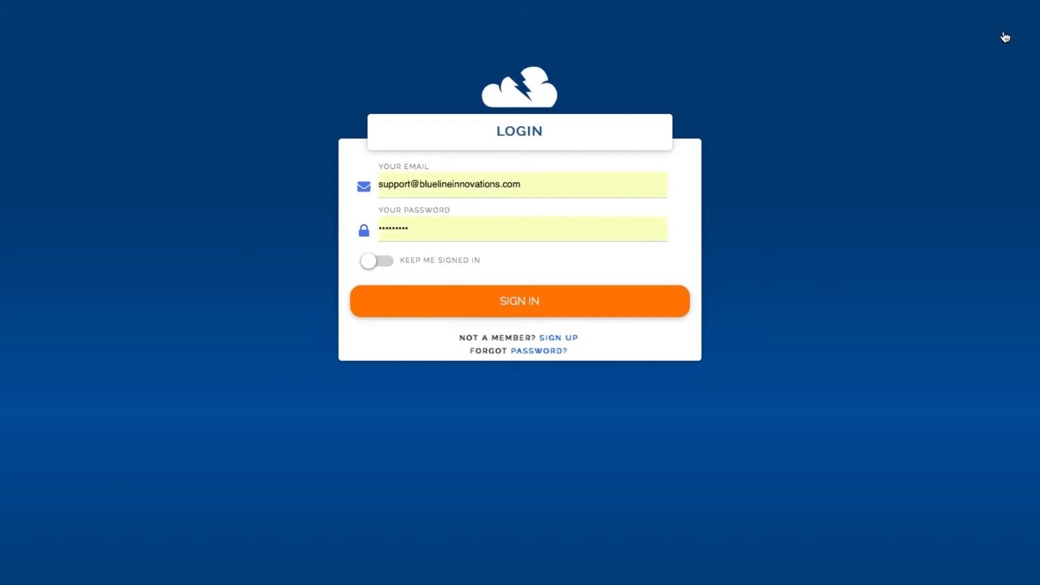
mouse_move(753, 198)
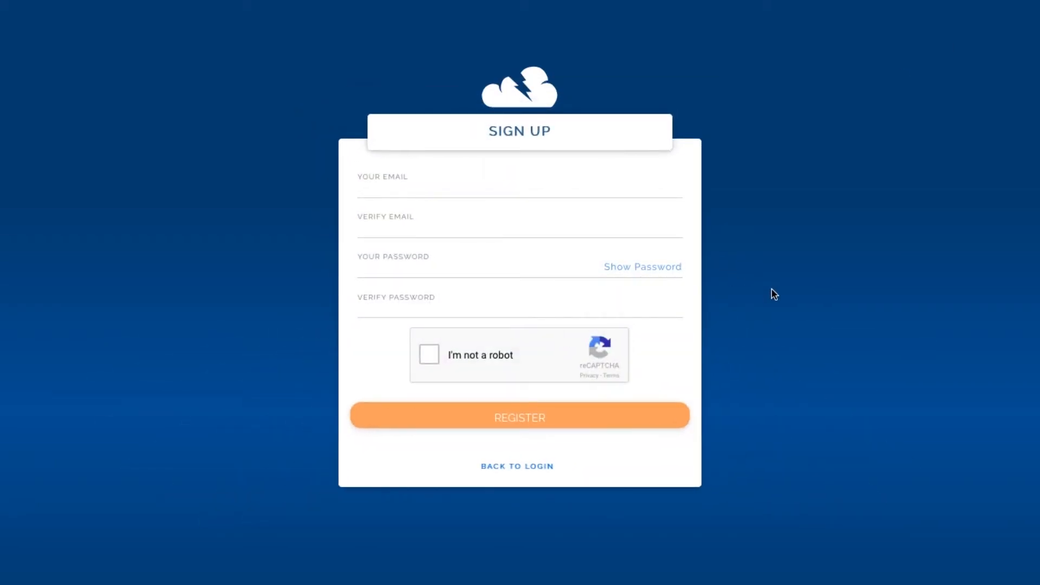
mouse_move(523, 469)
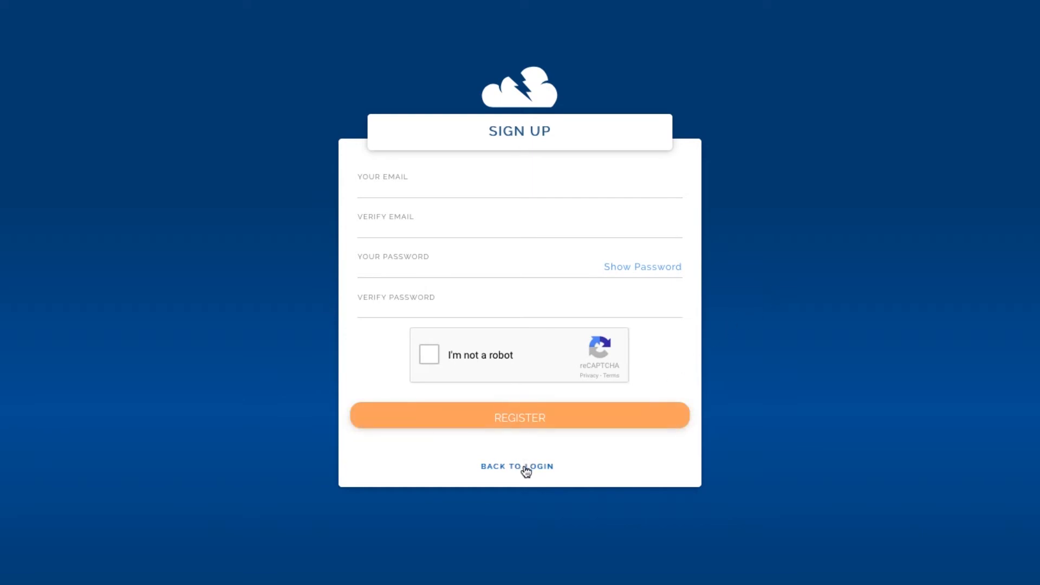
Step: Return from the sign-up form to login and sign in with the saved credentials
left_click(517, 467)
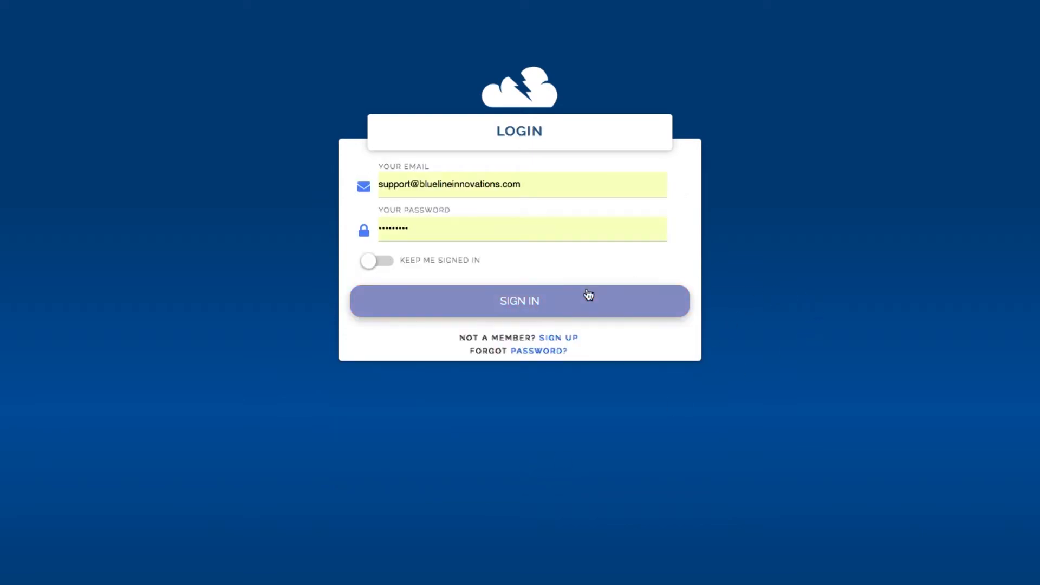
left_click(519, 300)
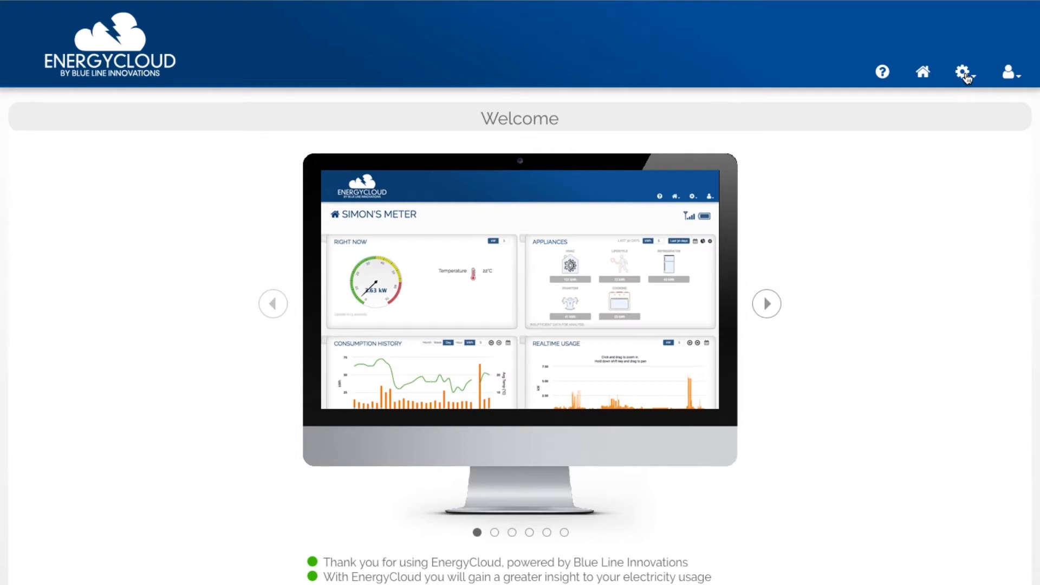
Step: Check the settings gear, then scroll to the Ethernet and WiFi CloudConnector Setup options
left_click(965, 72)
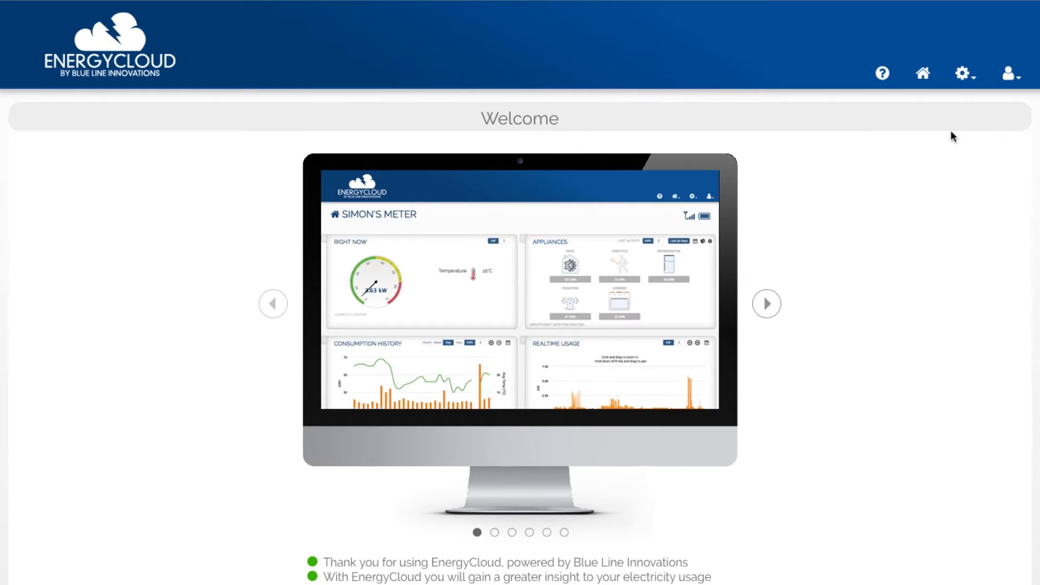
scroll("down", 3)
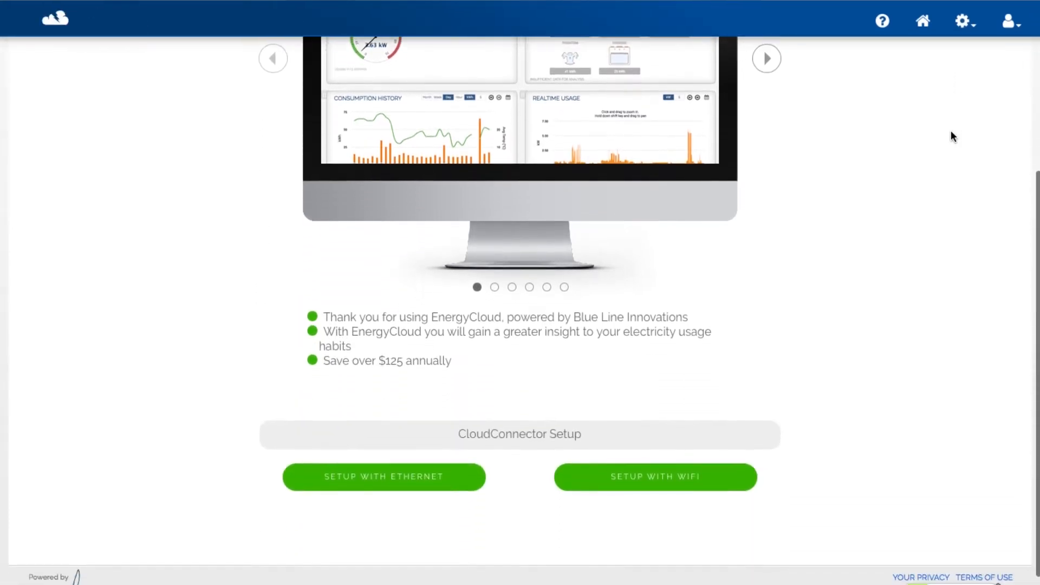
scroll("down", 3)
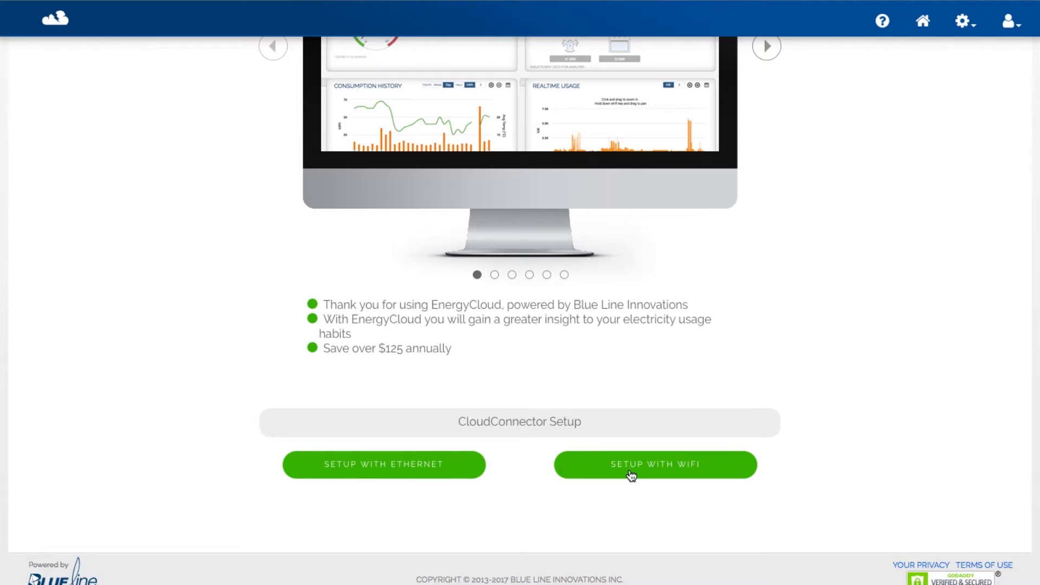
Step: Choose WiFi setup, read the requirements and four steps, and continue to WIFI Status
left_click(655, 464)
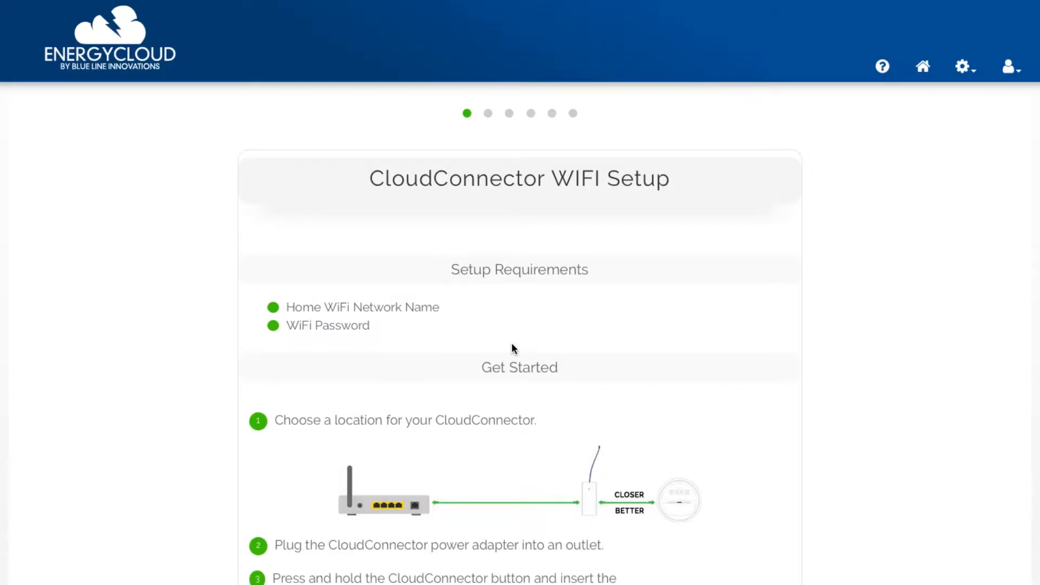
scroll("down", 3)
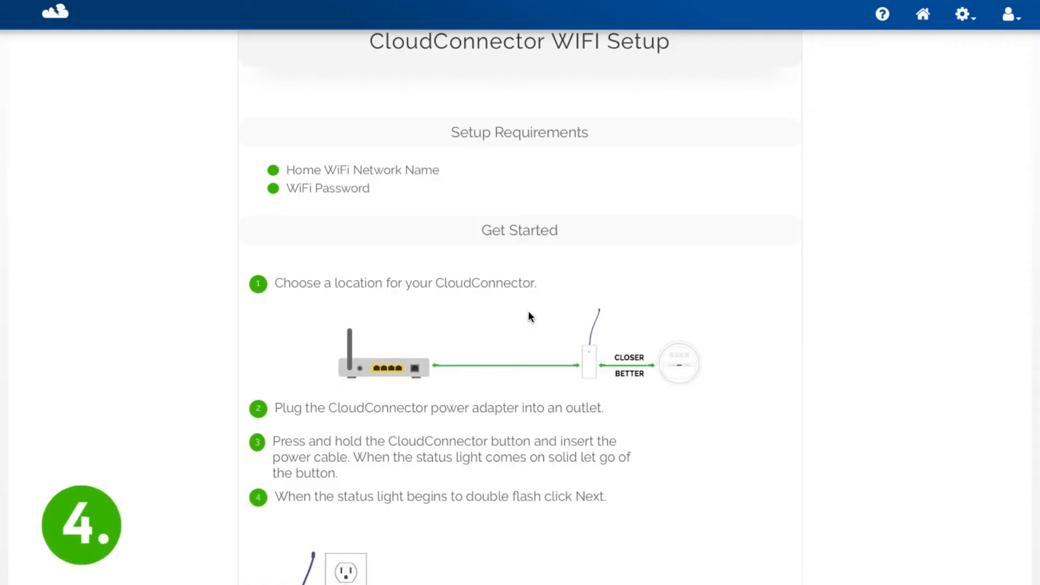
scroll("down", 3)
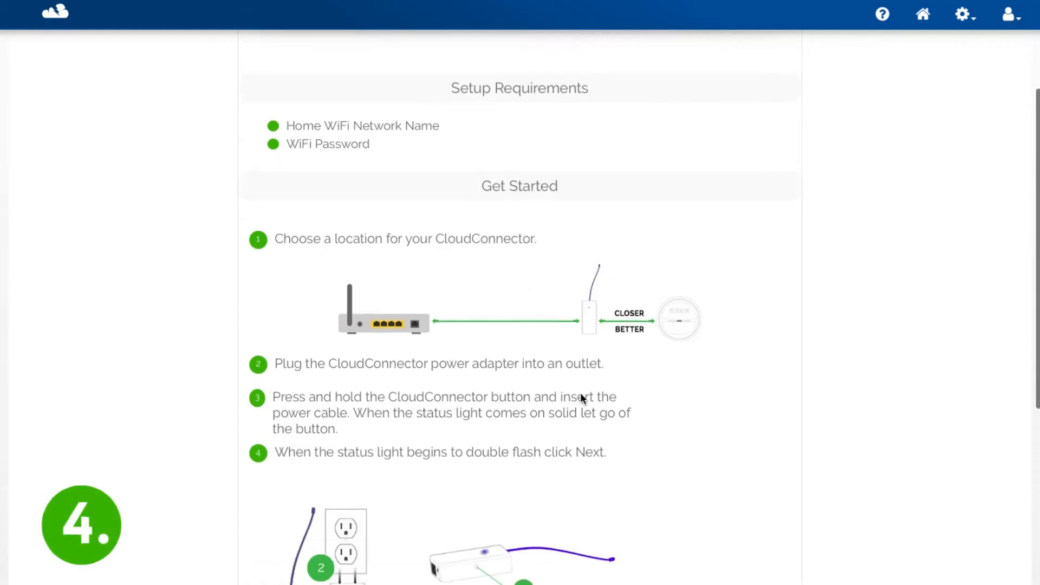
scroll("down", 3)
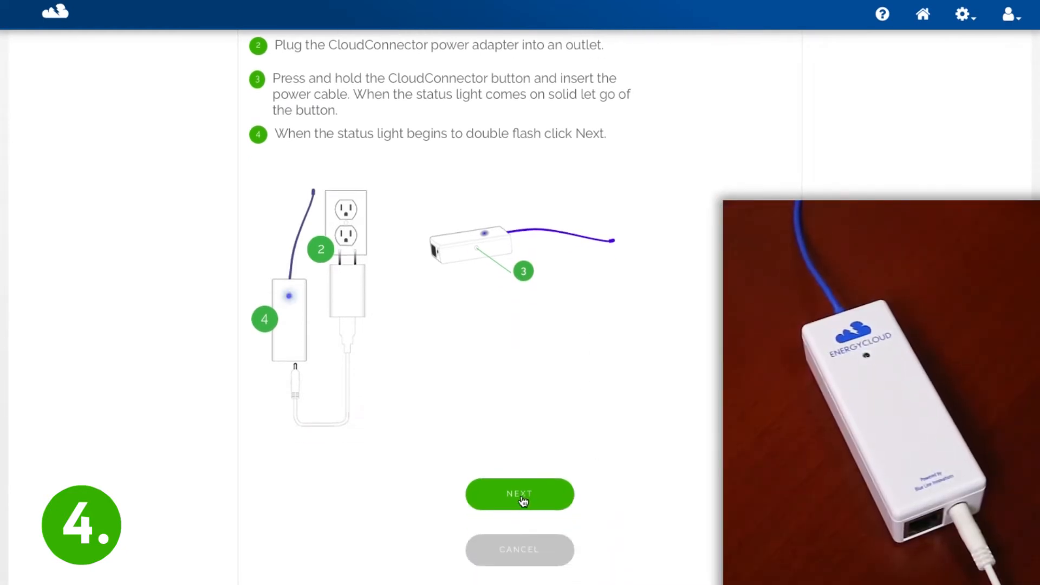
left_click(519, 494)
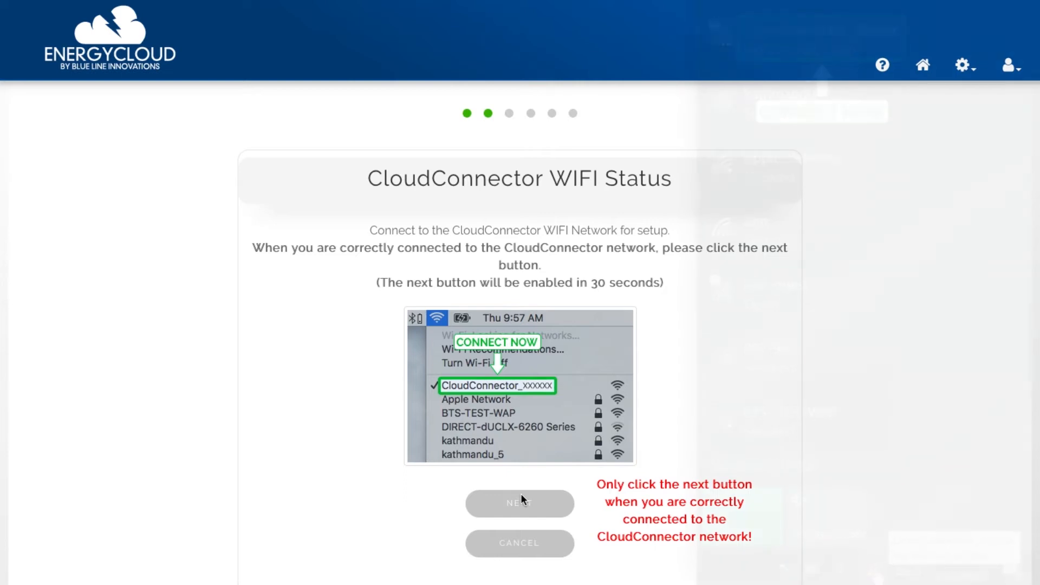
Step: Join the CloudConnector Wi-Fi network from the macOS Wi-Fi menu, then continue after the wait
left_click(874, 568)
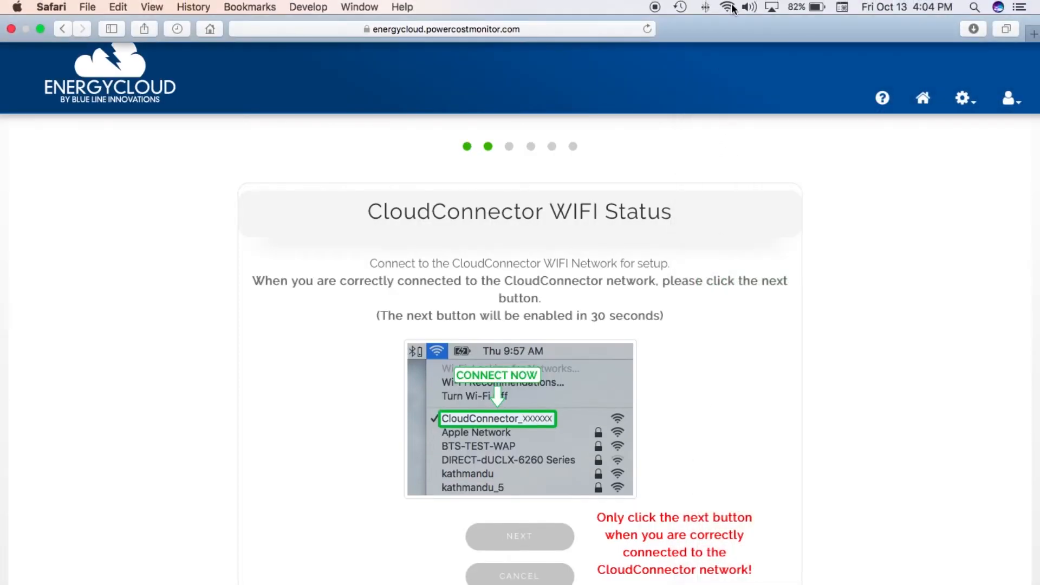
left_click(728, 8)
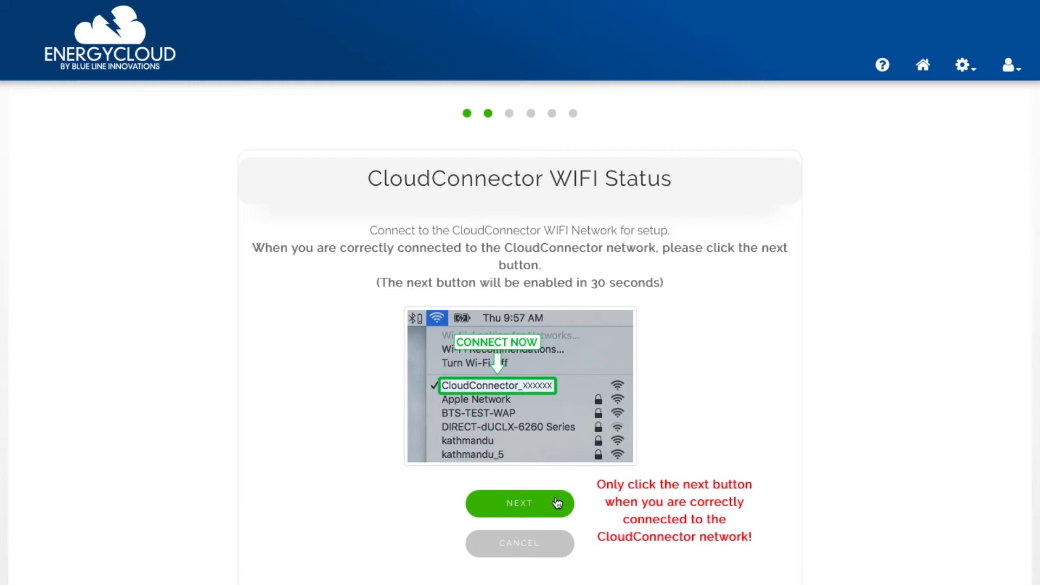
left_click(520, 503)
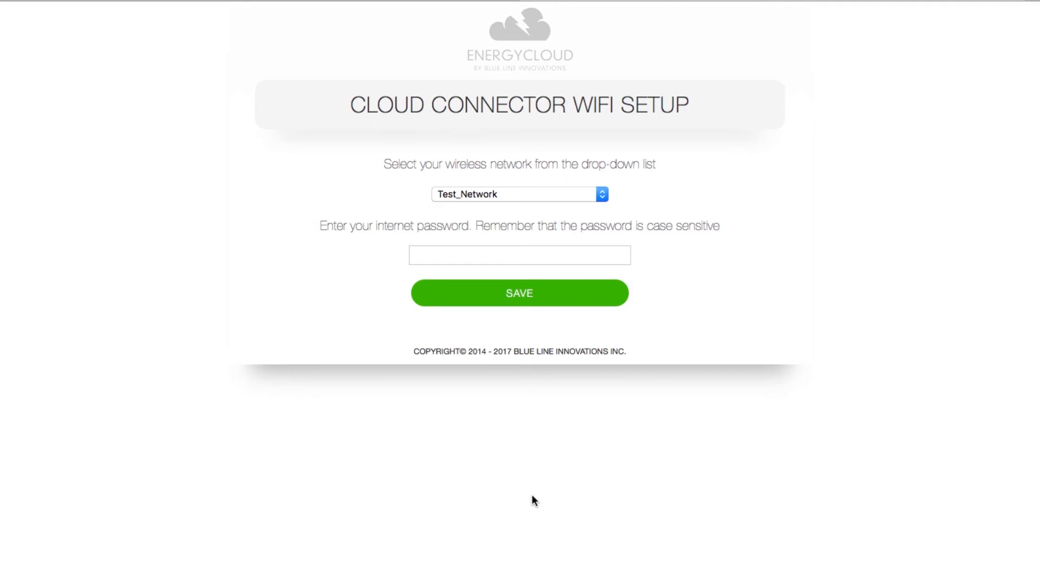
Step: Select Test_Network, enter the Wi-Fi password, and save the wireless settings
left_click(519, 194)
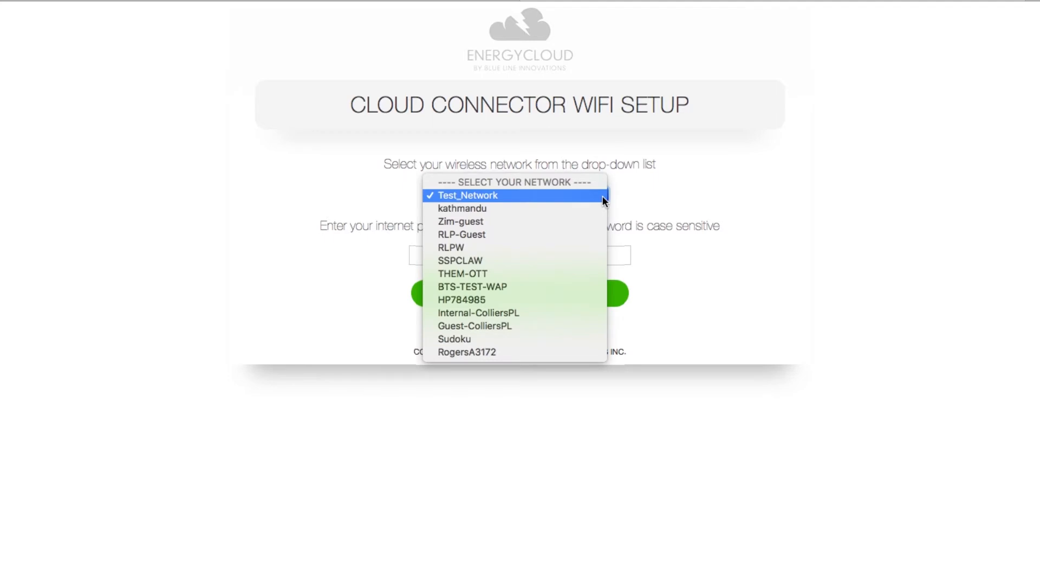
left_click(468, 195)
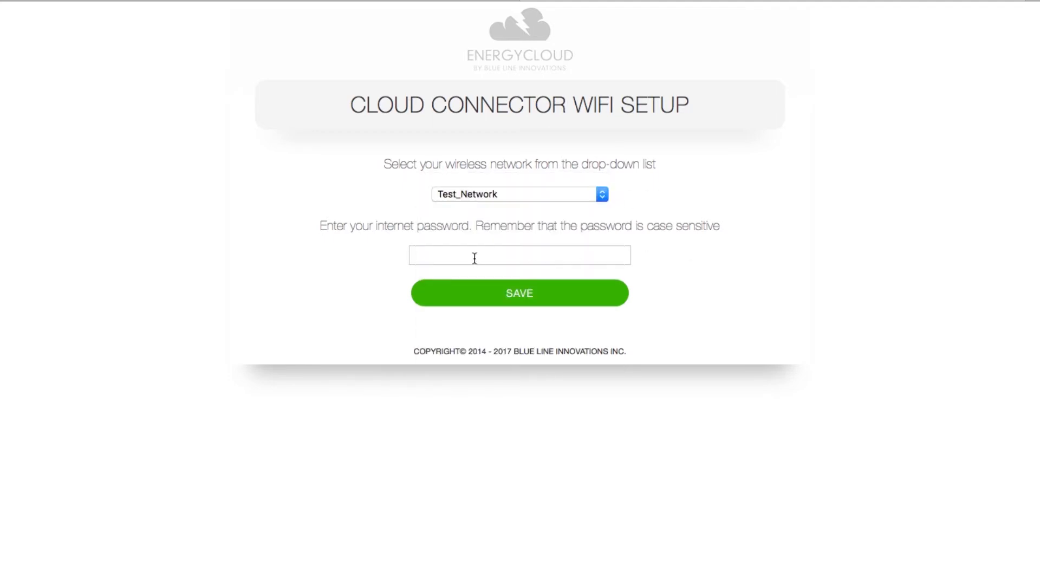
left_click(519, 255)
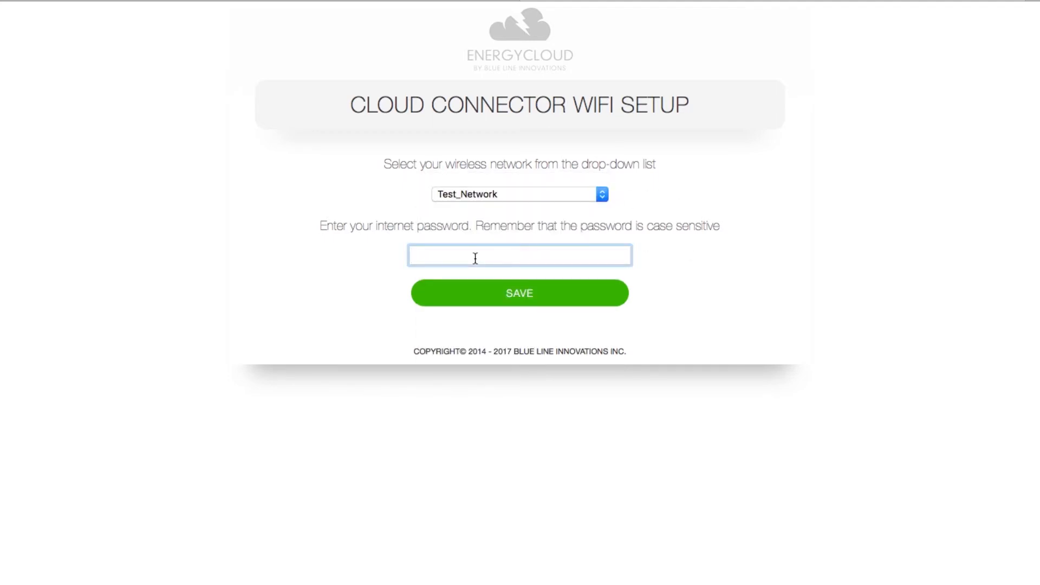
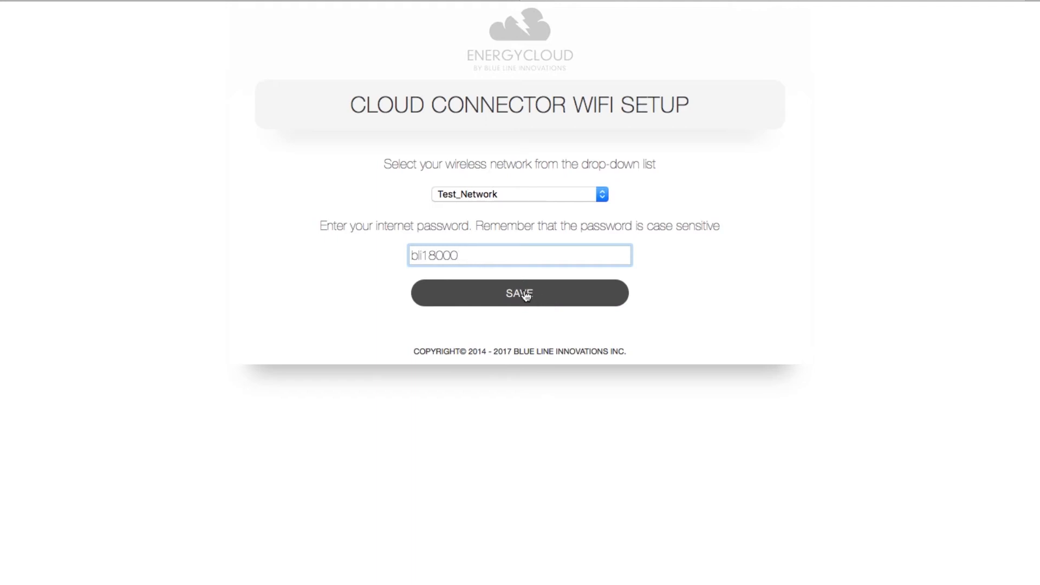
left_click(519, 292)
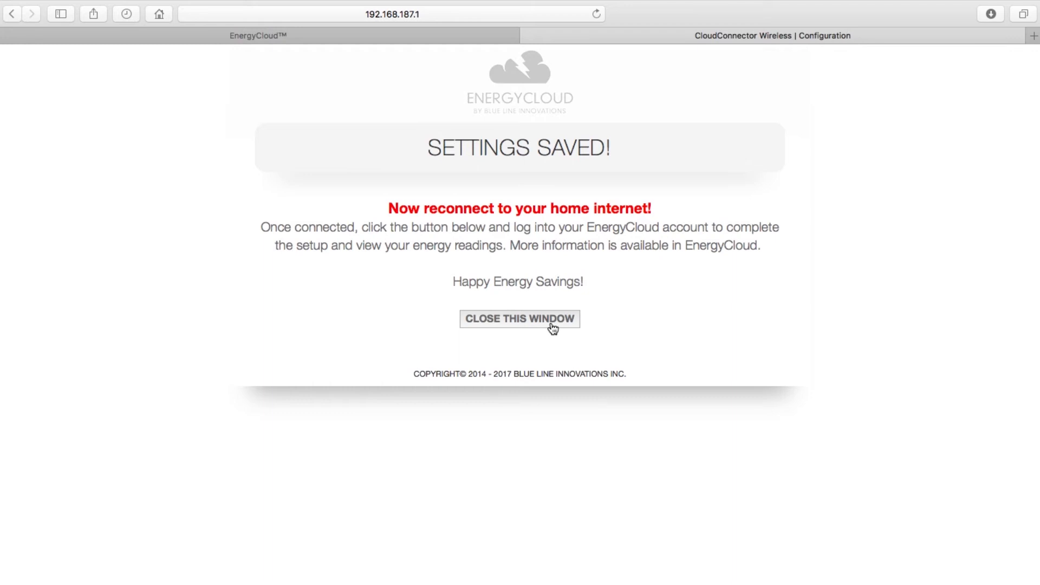
Step: Close the Settings Saved CloudConnector configuration window
left_click(727, 7)
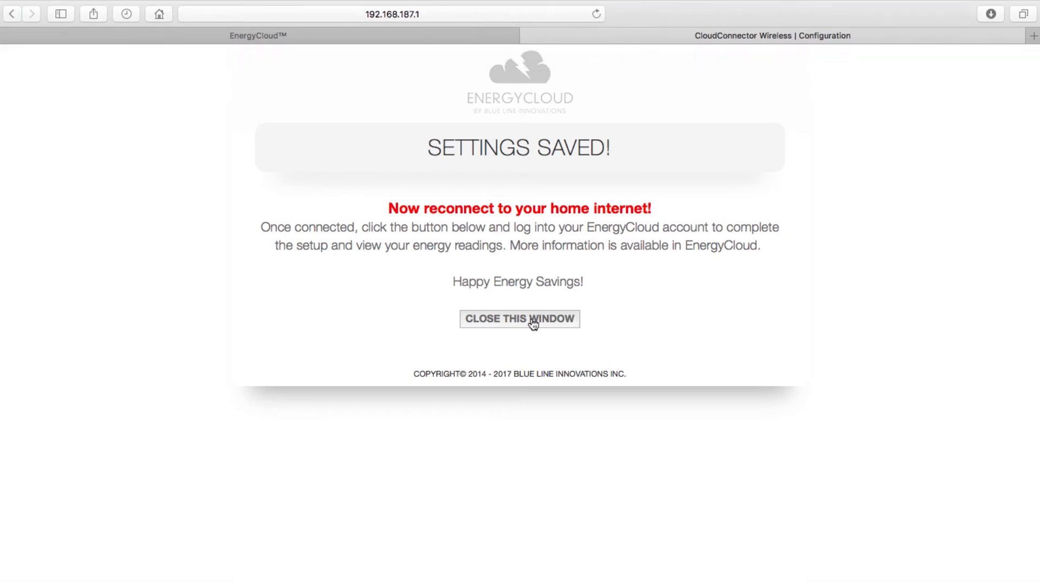
left_click(519, 319)
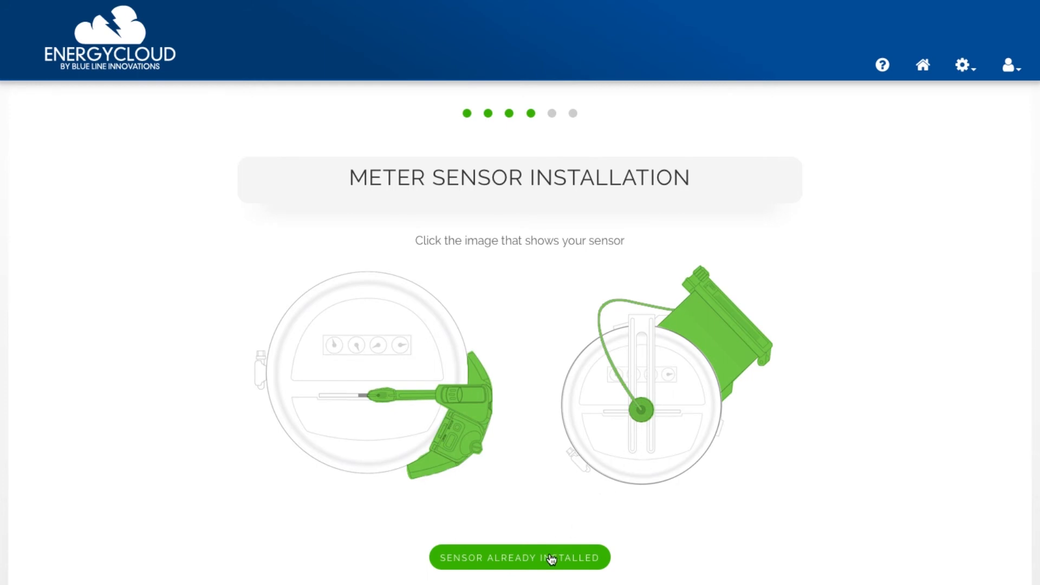
Step: Mark the meter sensor as already installed to finish all six setup steps
left_click(519, 557)
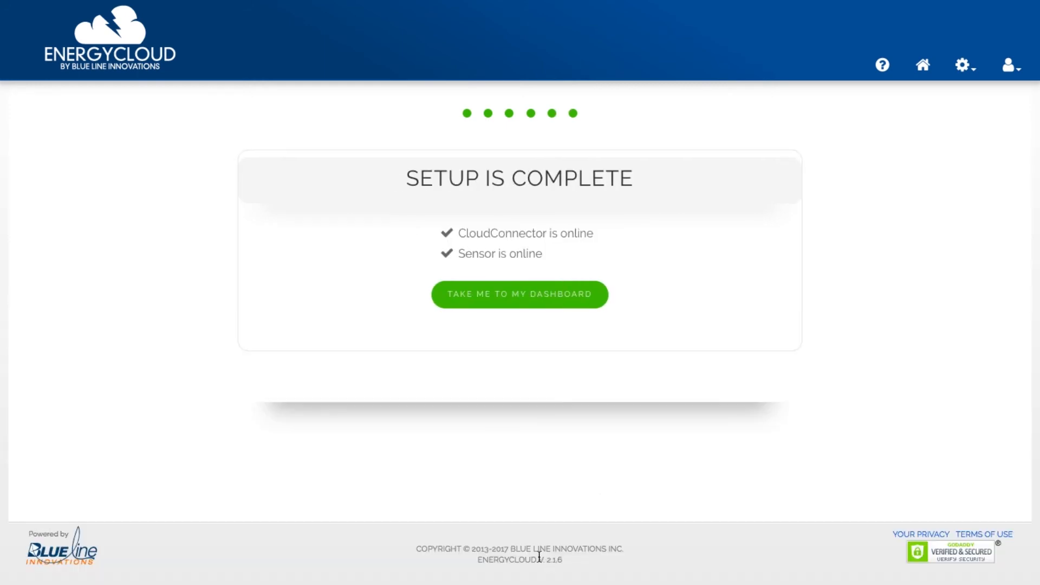
mouse_move(546, 506)
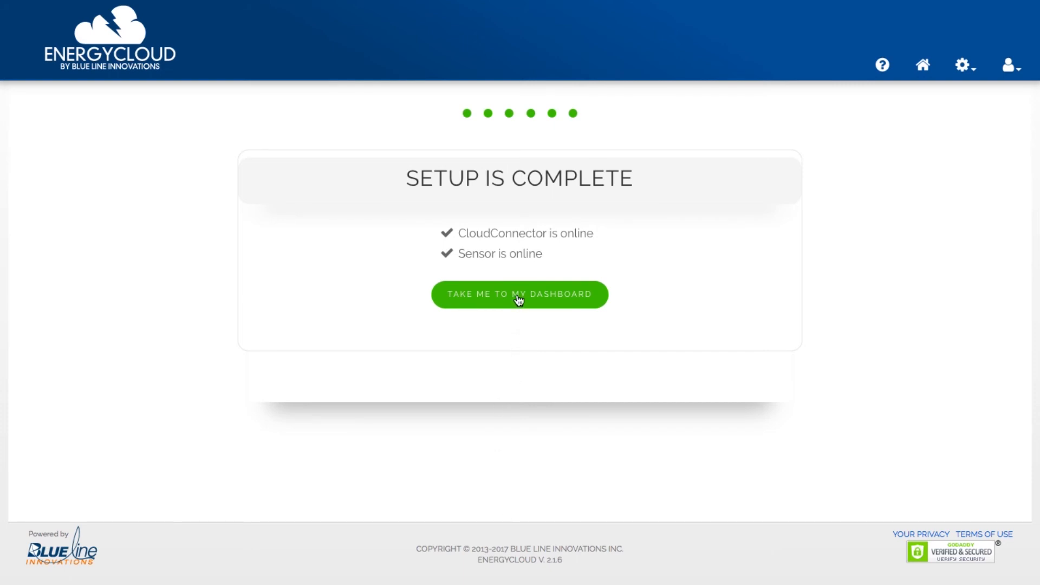
Step: Go to the DEMO METER 7626E9 dashboard showing 2.35 kW demand and 24°C
left_click(520, 294)
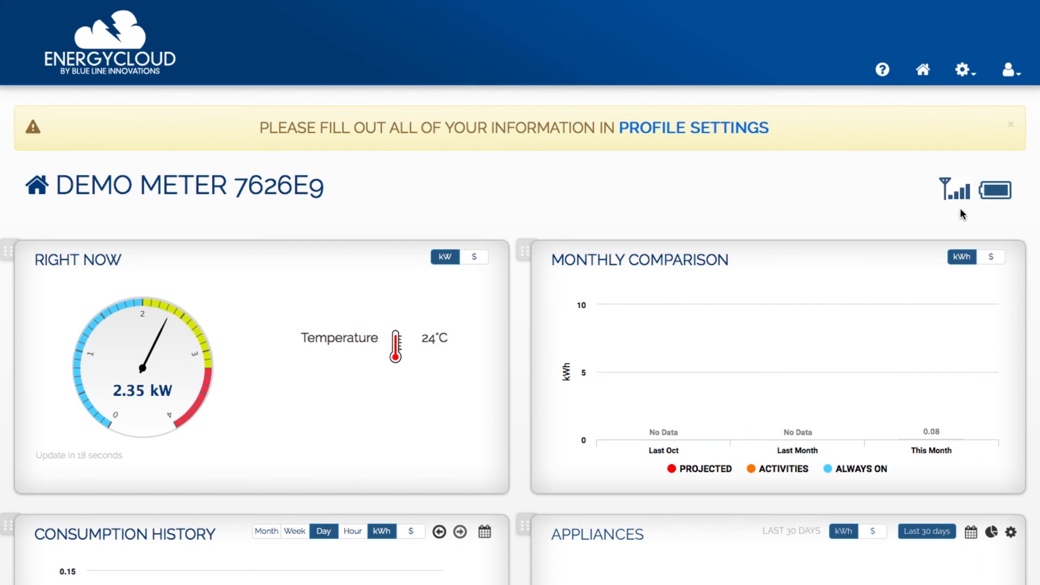
mouse_move(959, 214)
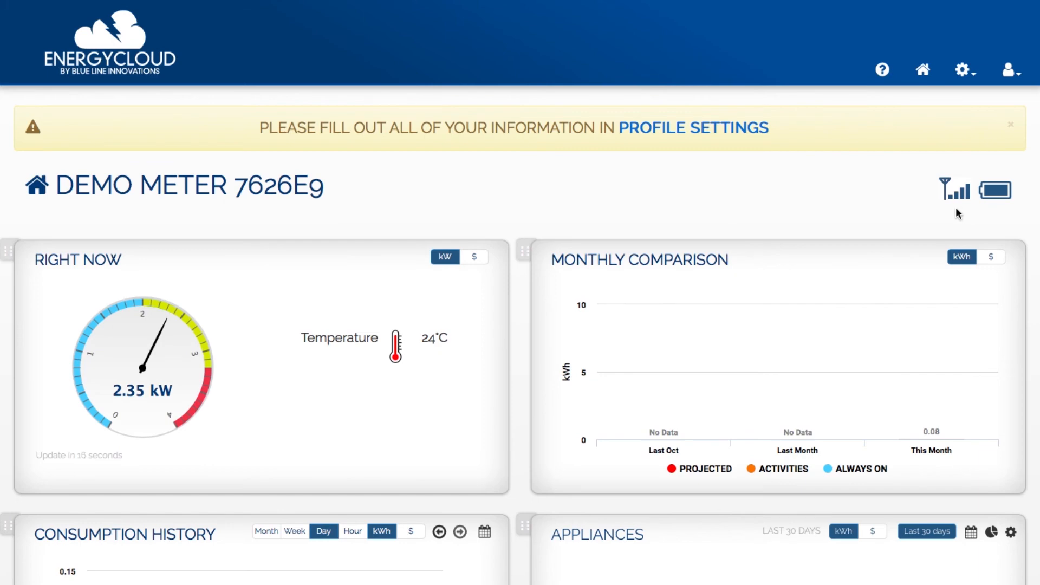
mouse_move(972, 207)
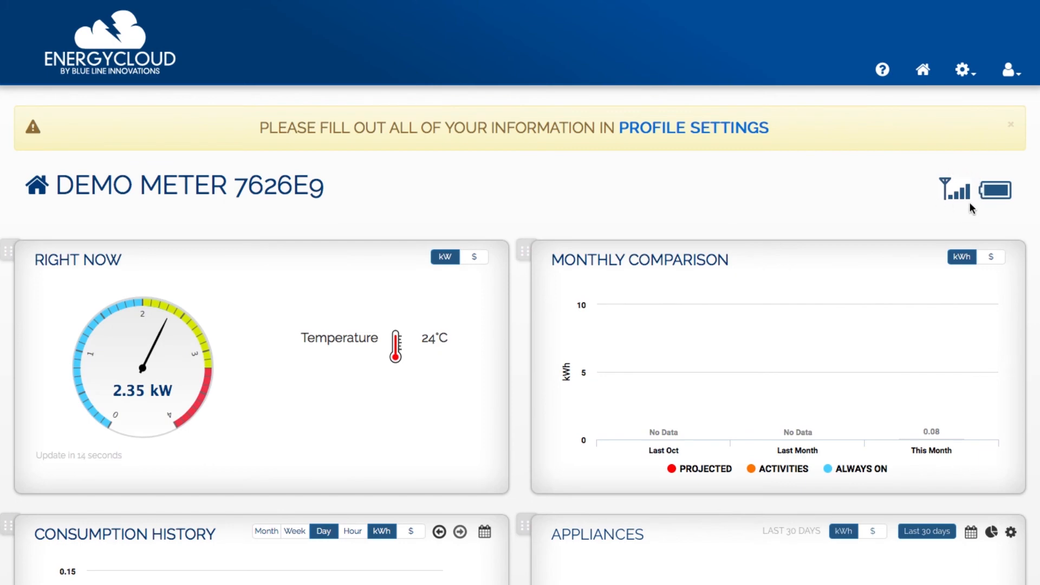
mouse_move(993, 166)
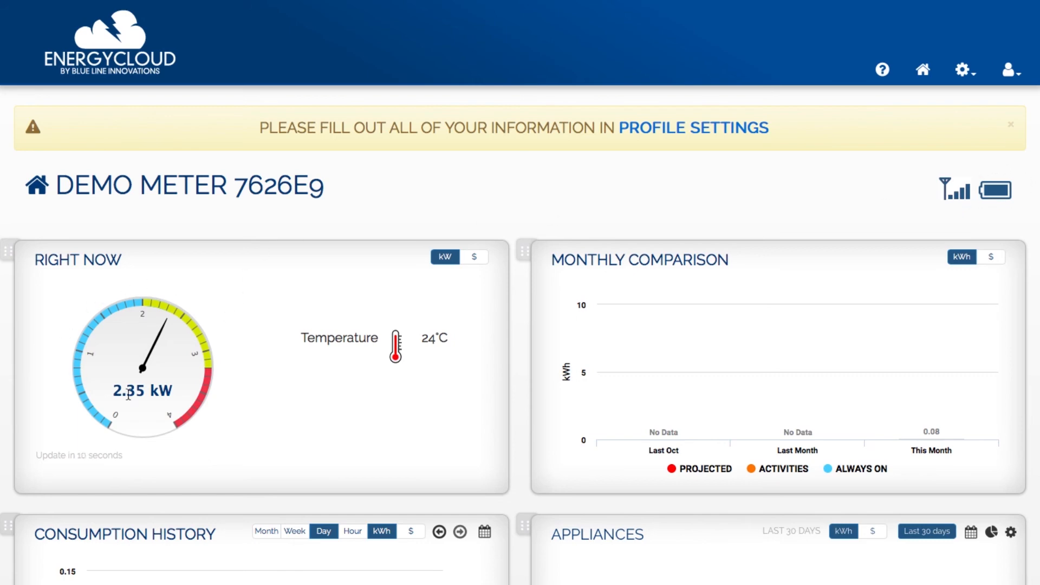
mouse_move(143, 362)
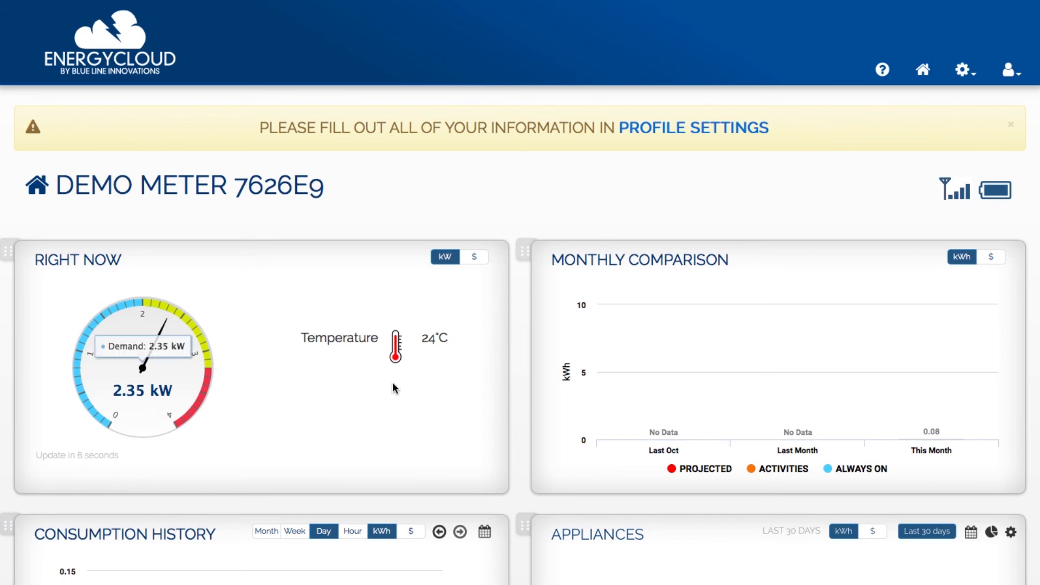
mouse_move(446, 354)
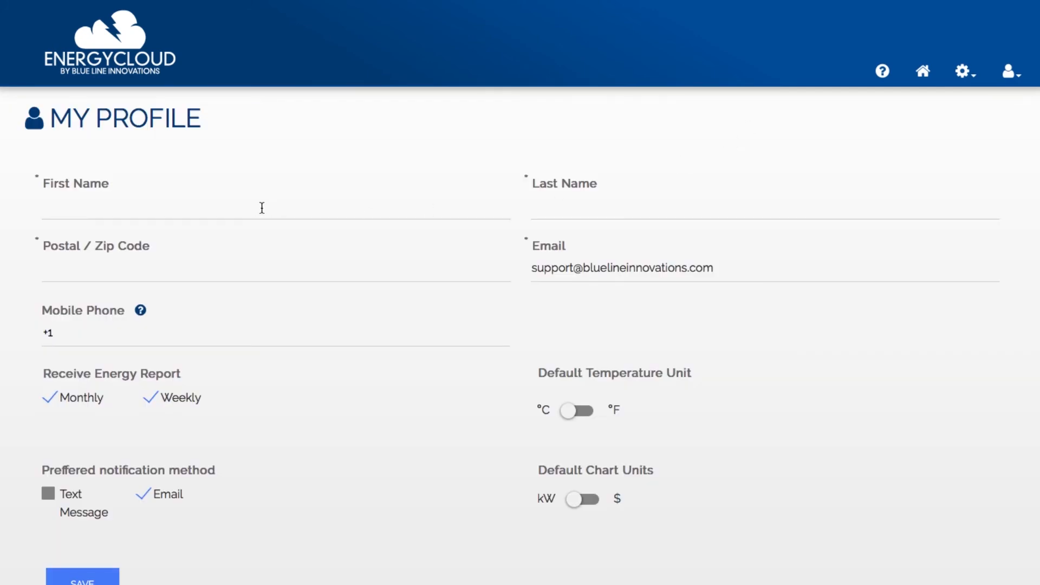
Step: Enter BLUELINE INNOVATIONS as the name and K1S1V7 as postal code, then save the profile
type("BLU")
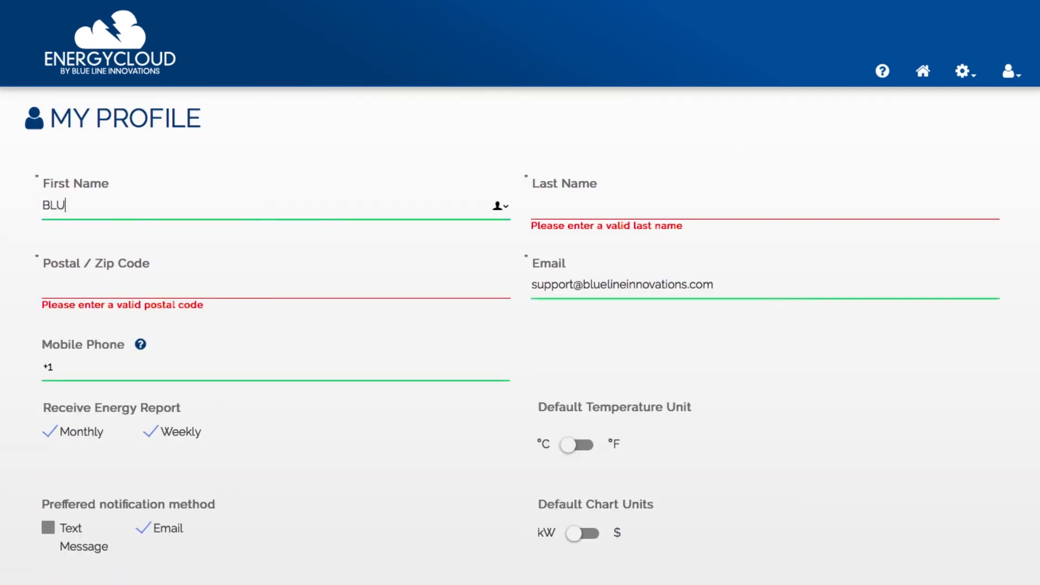
type("INNOVAT")
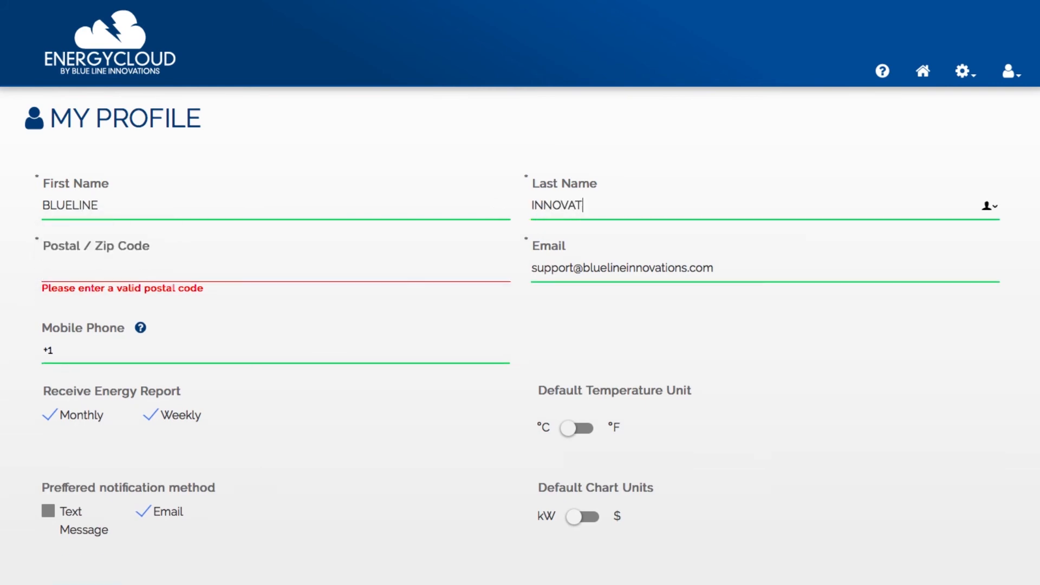
type("K1S1V7")
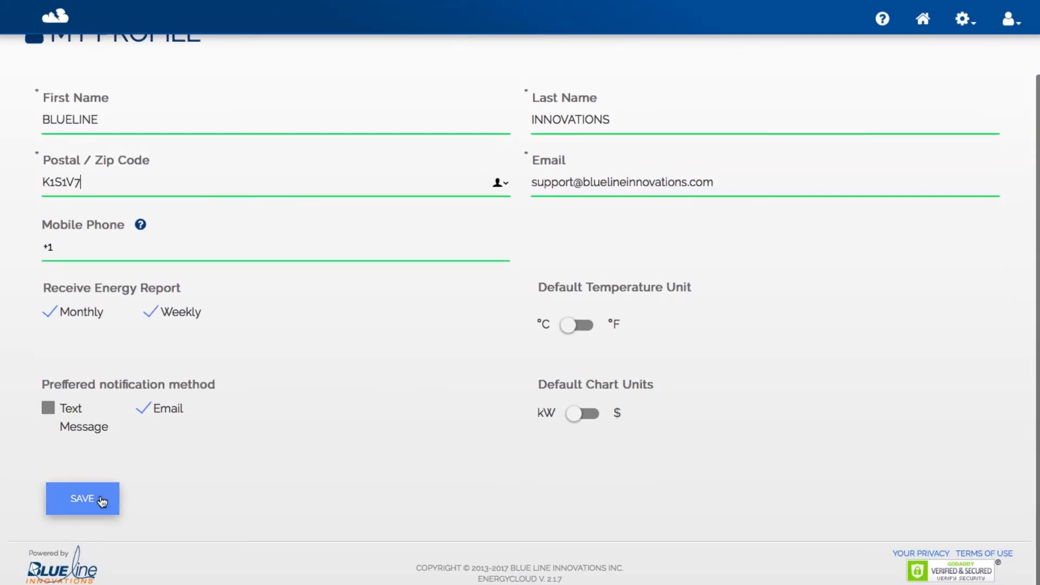
left_click(82, 498)
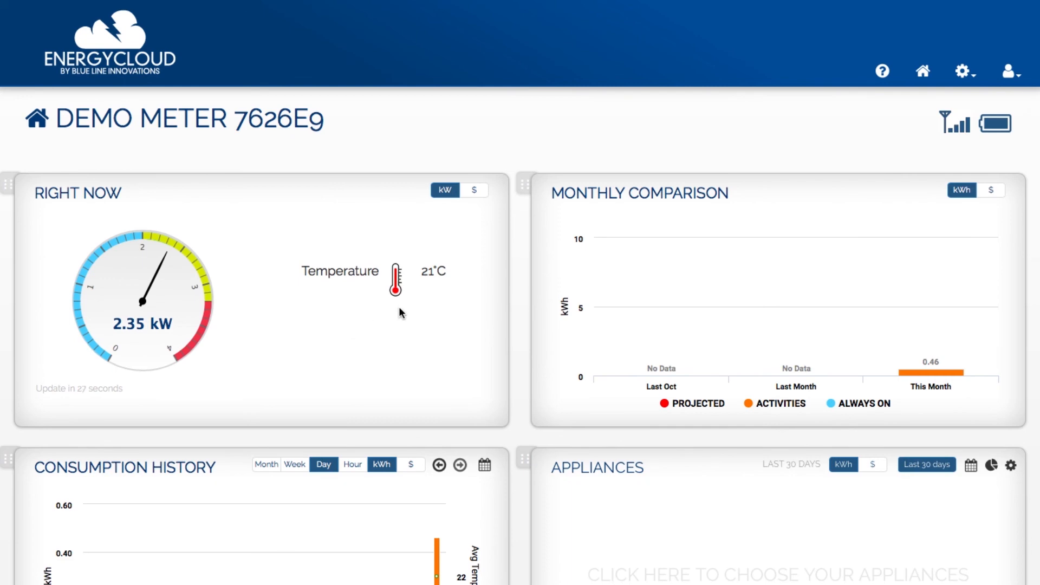
mouse_move(969, 75)
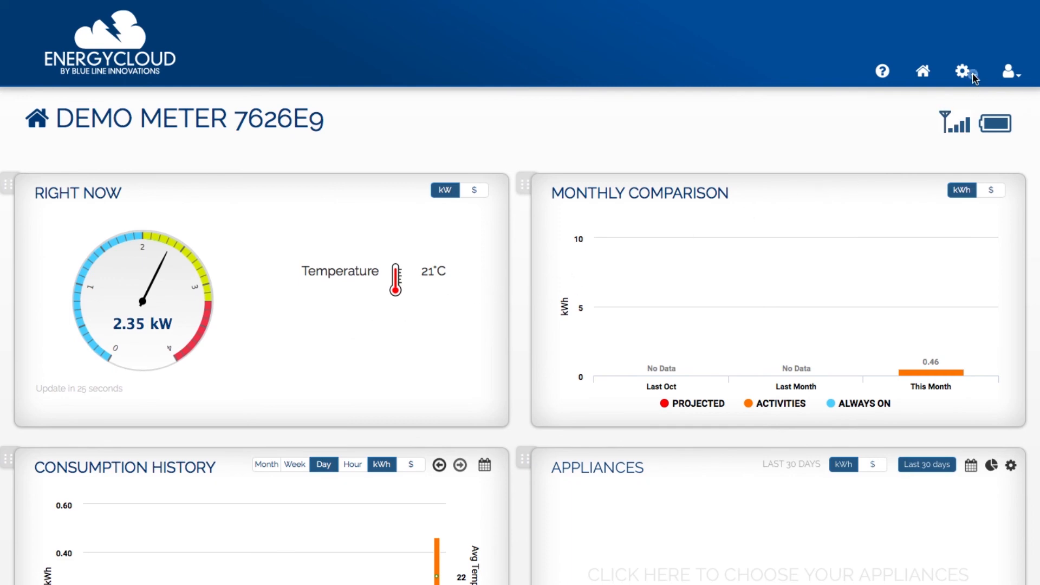
Step: Open Device Settings from the gear menu to reach the meter's Meter Settings page
left_click(965, 71)
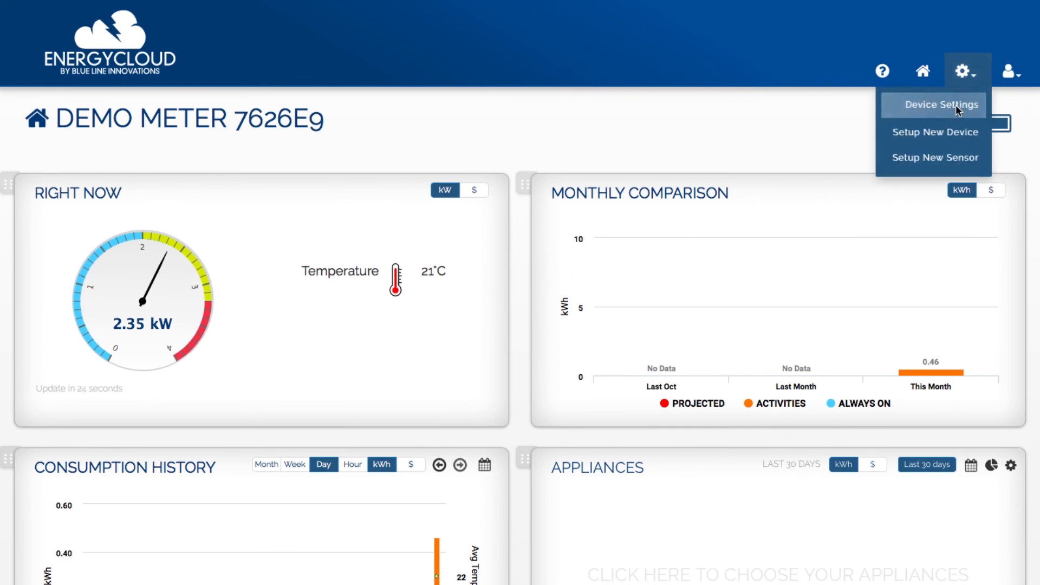
left_click(941, 104)
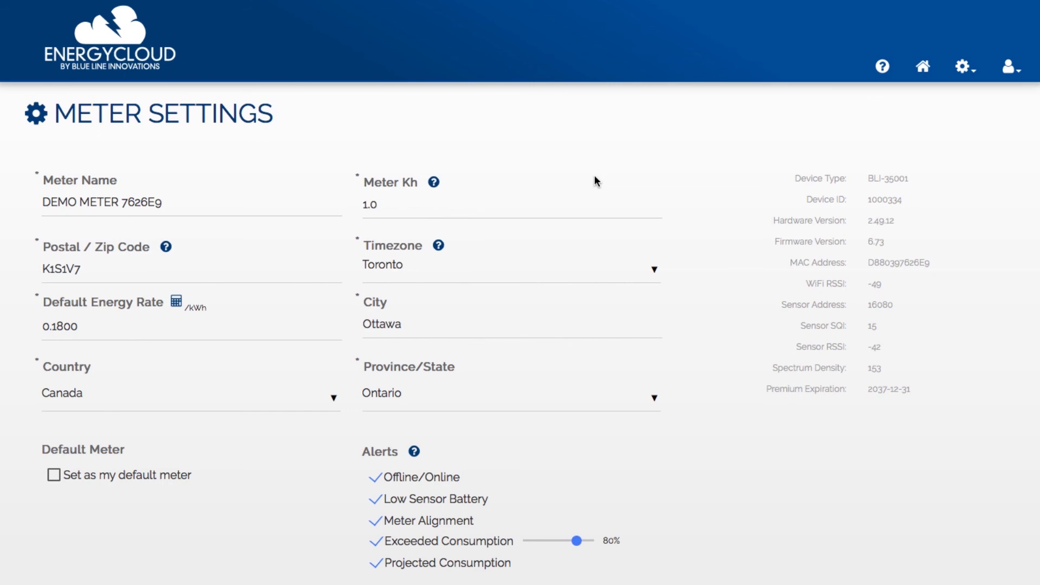
mouse_move(698, 187)
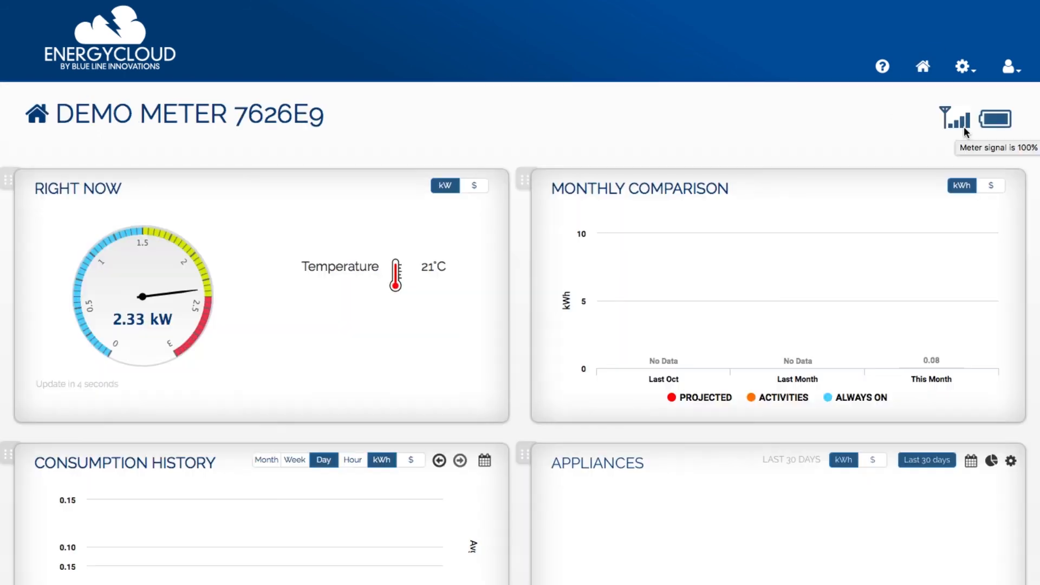
mouse_move(871, 128)
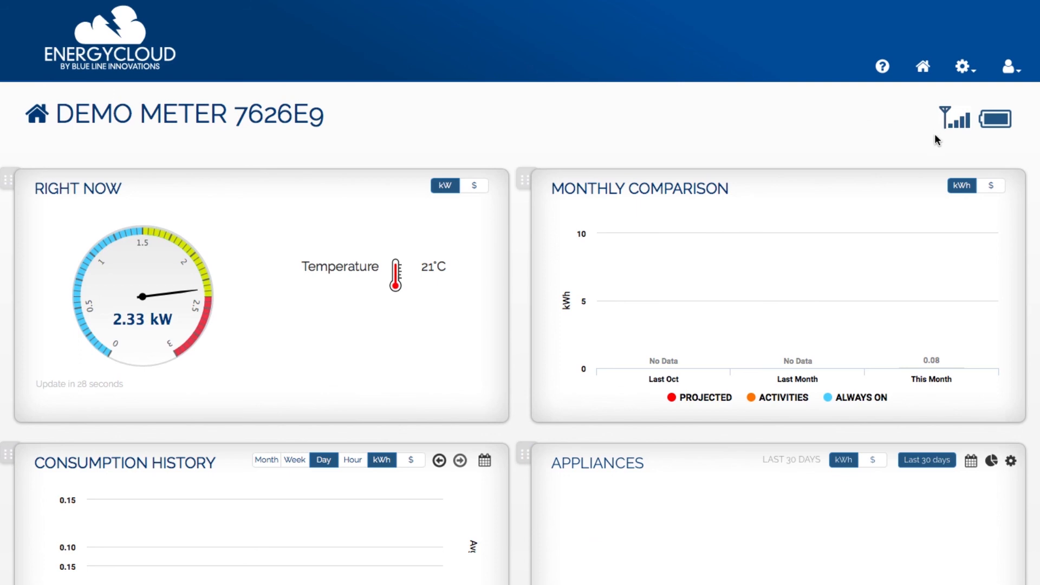
mouse_move(963, 136)
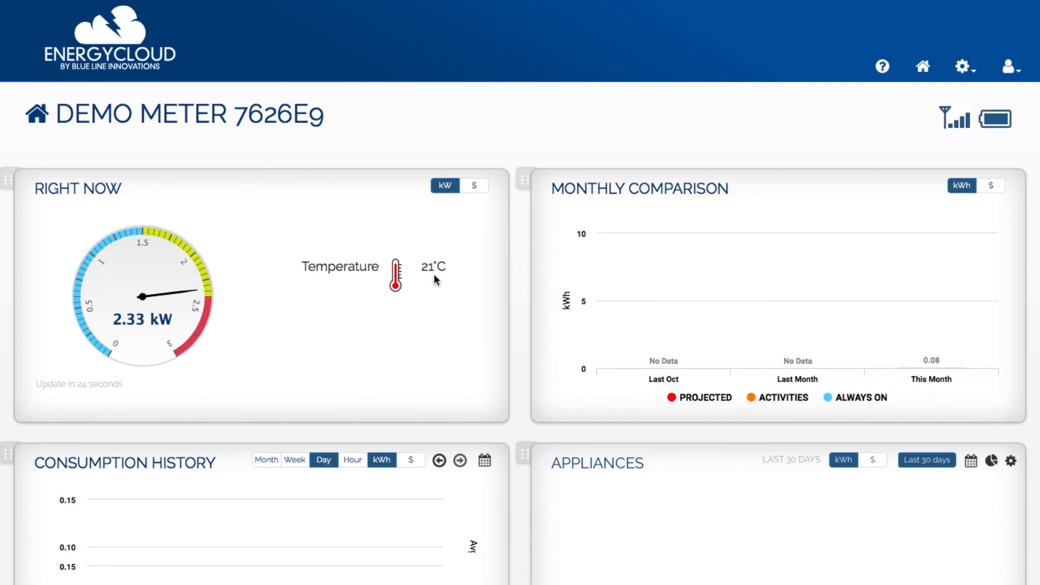
mouse_move(439, 281)
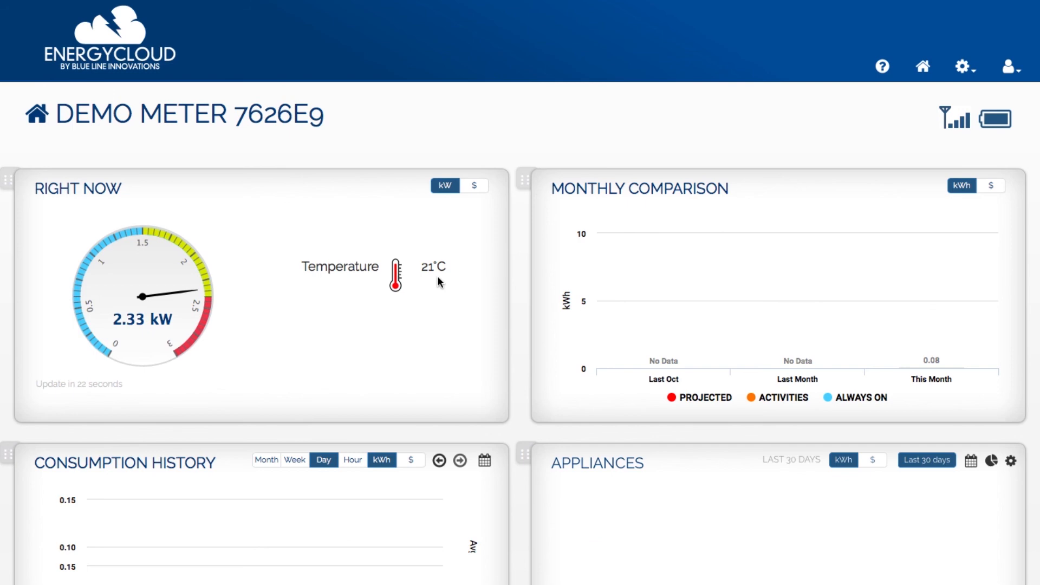